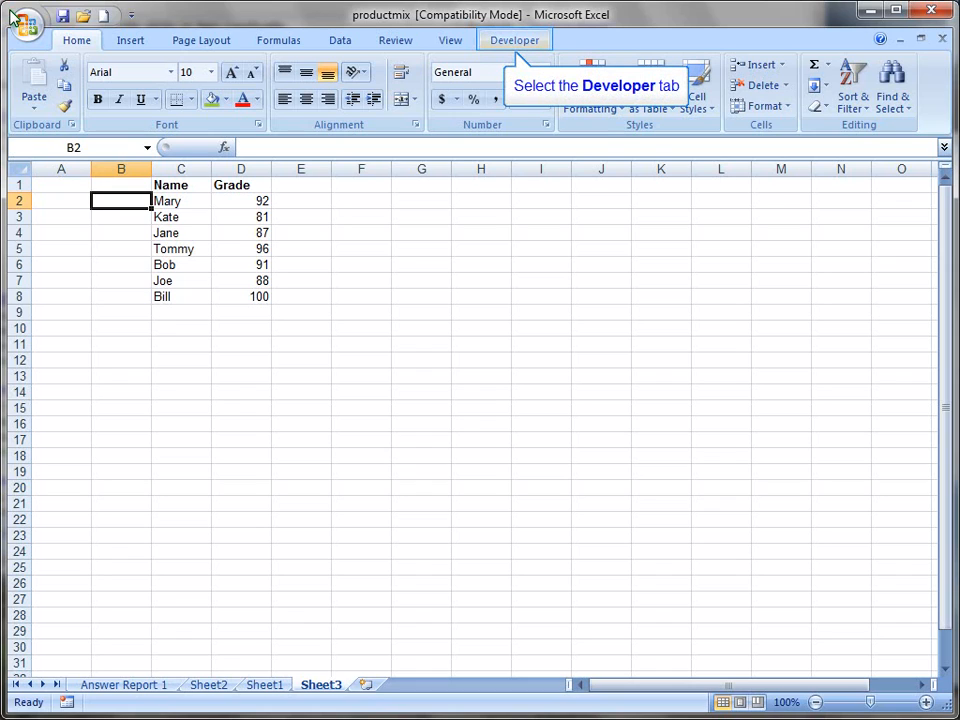
Switch to the Developer ribbon to reach the macro tools.
click(512, 40)
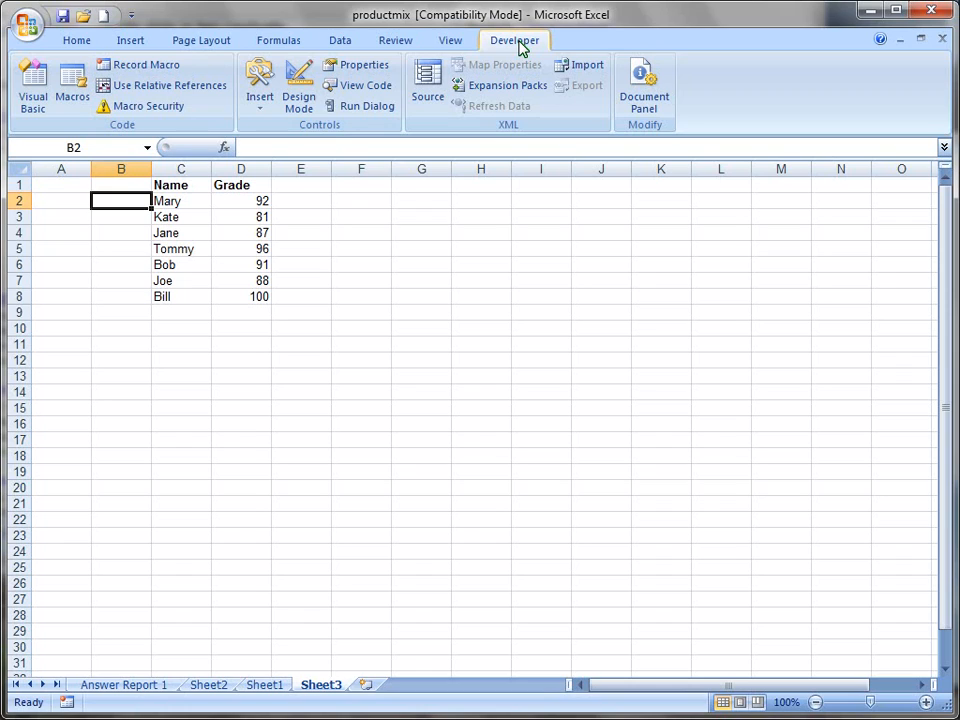
mouse_move(128, 68)
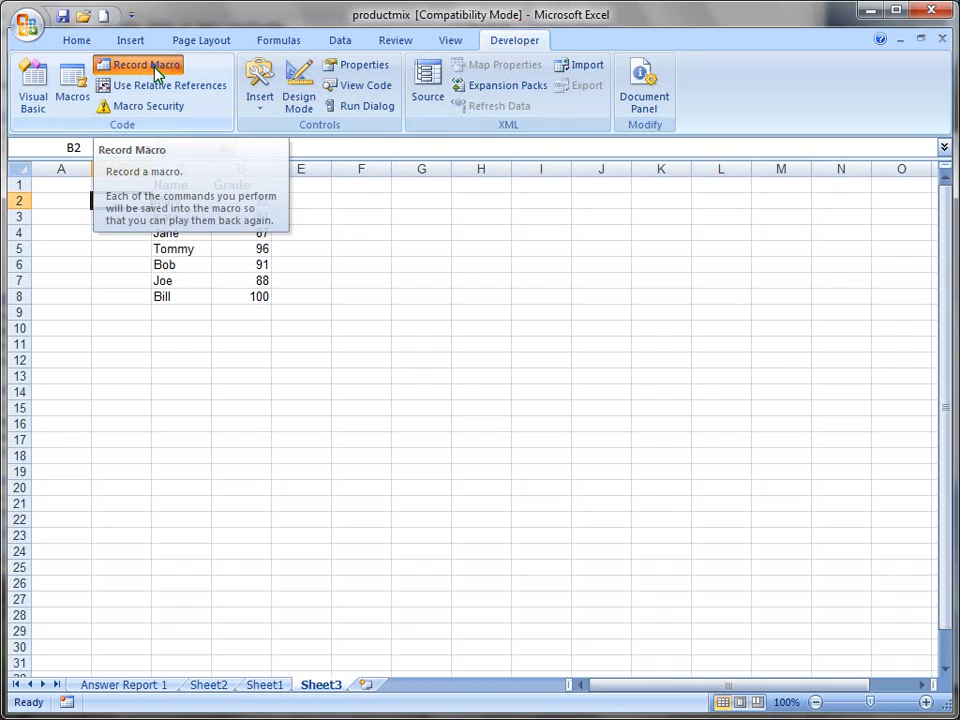
Begin recording a new macro named SortName in this workbook.
click(148, 68)
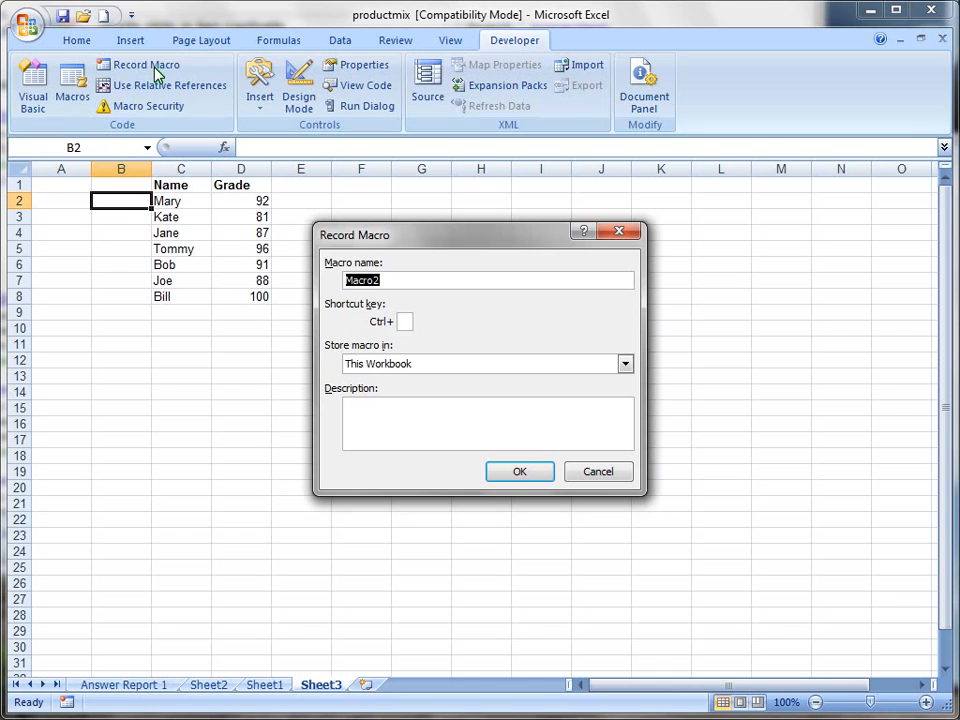
text(SortNa)
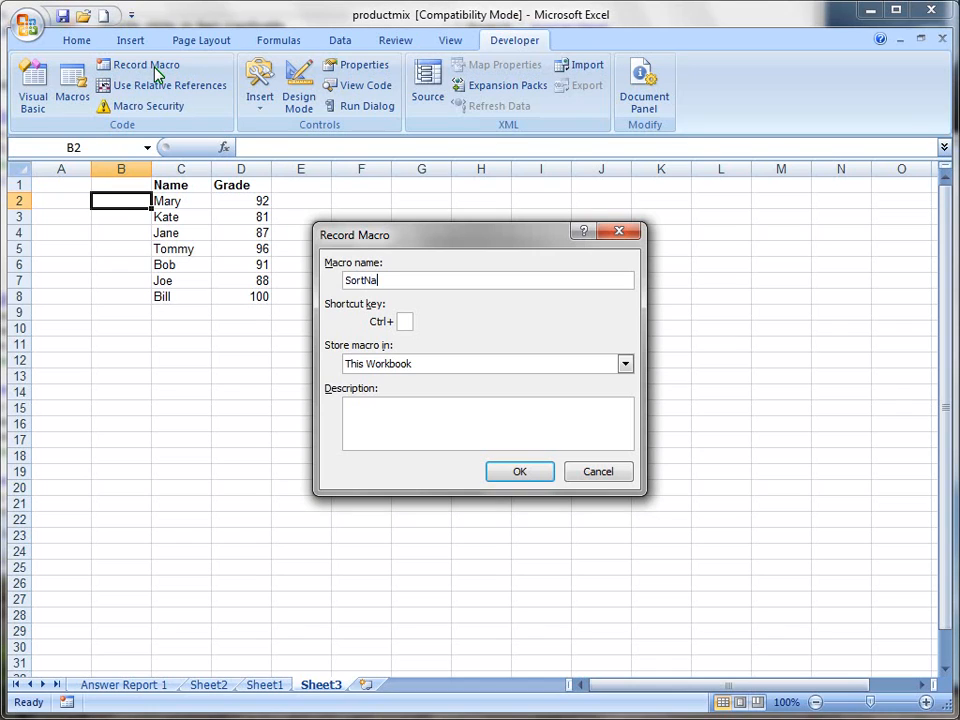
text(me)
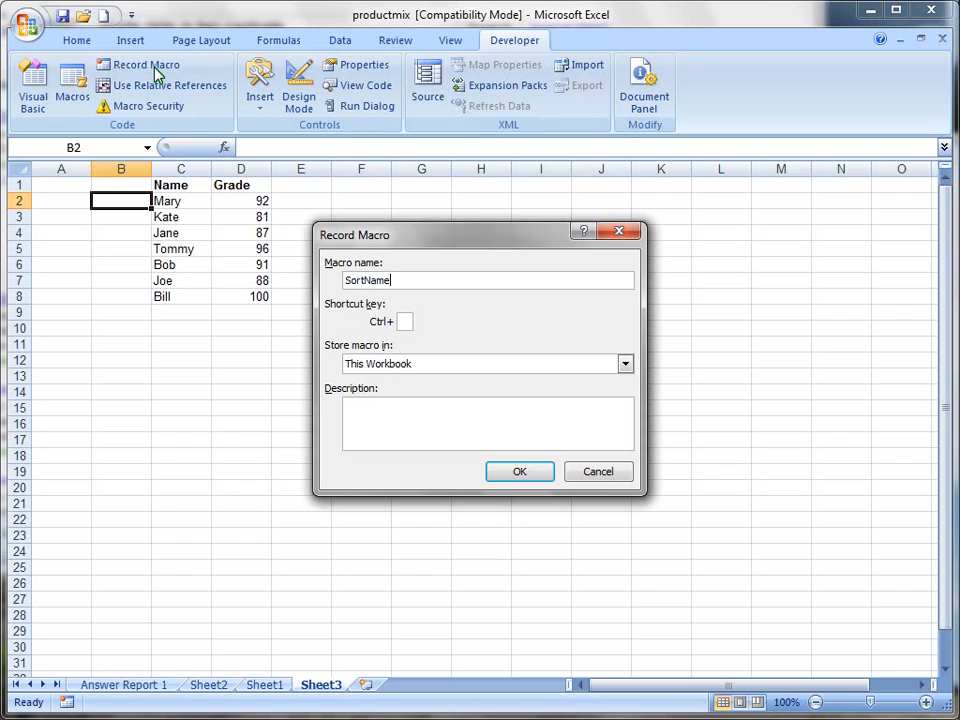
click(520, 472)
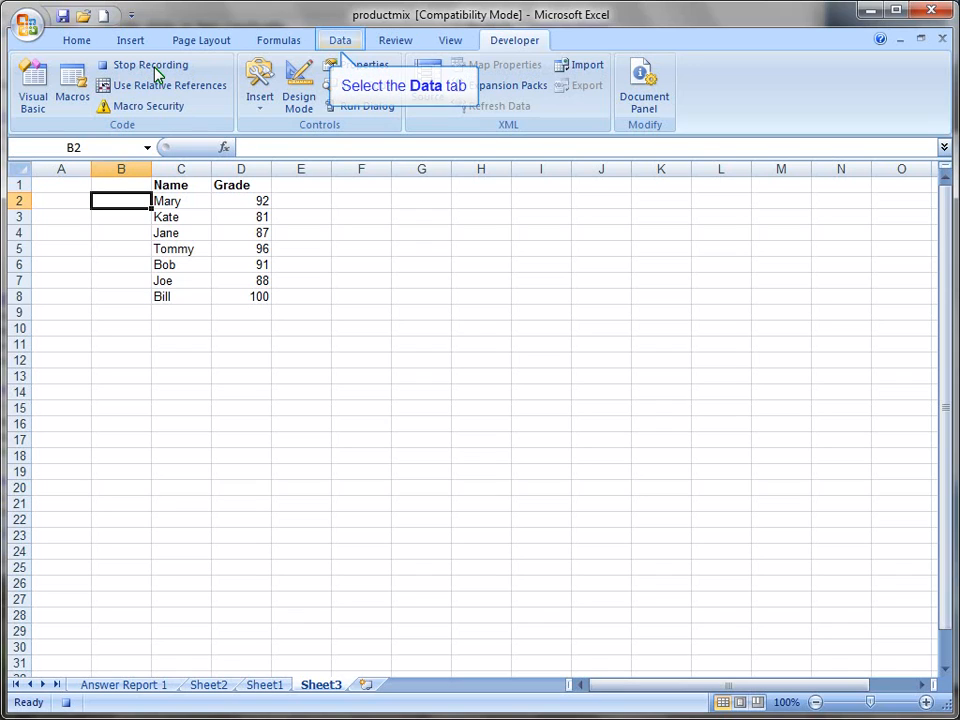
mouse_move(340, 40)
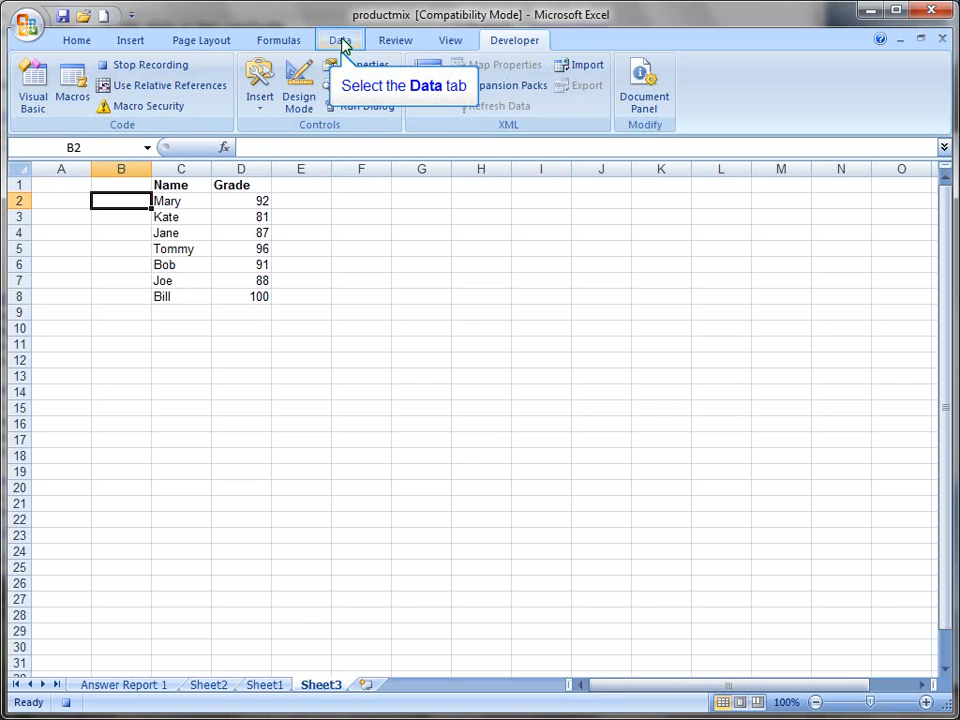
Sort the Name/Grade list A to Z so Bill comes first, while recording.
click(340, 40)
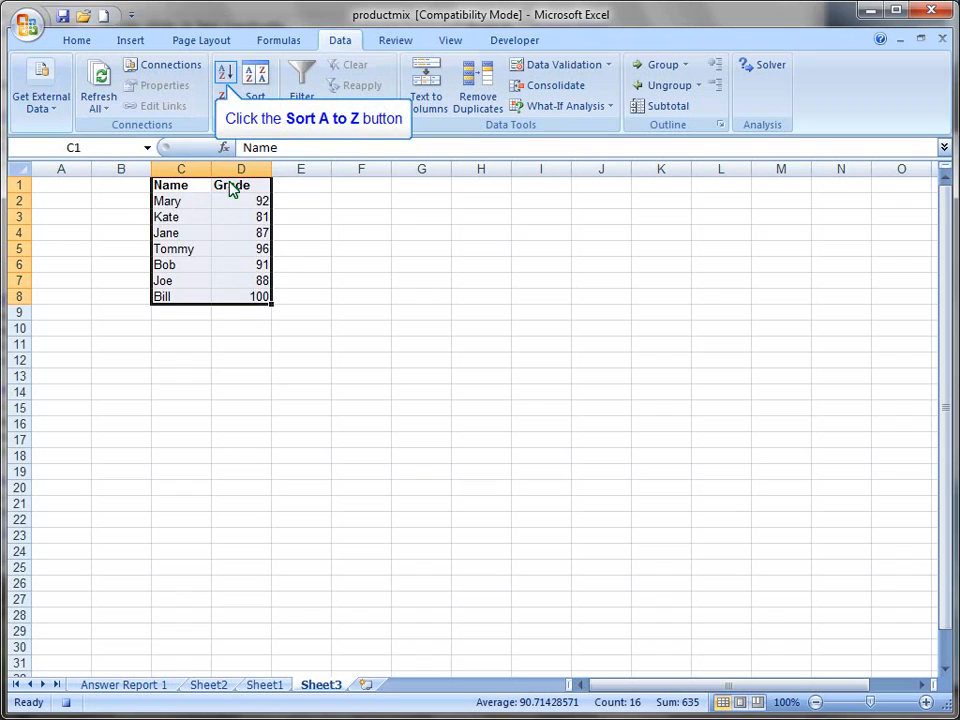
click(218, 66)
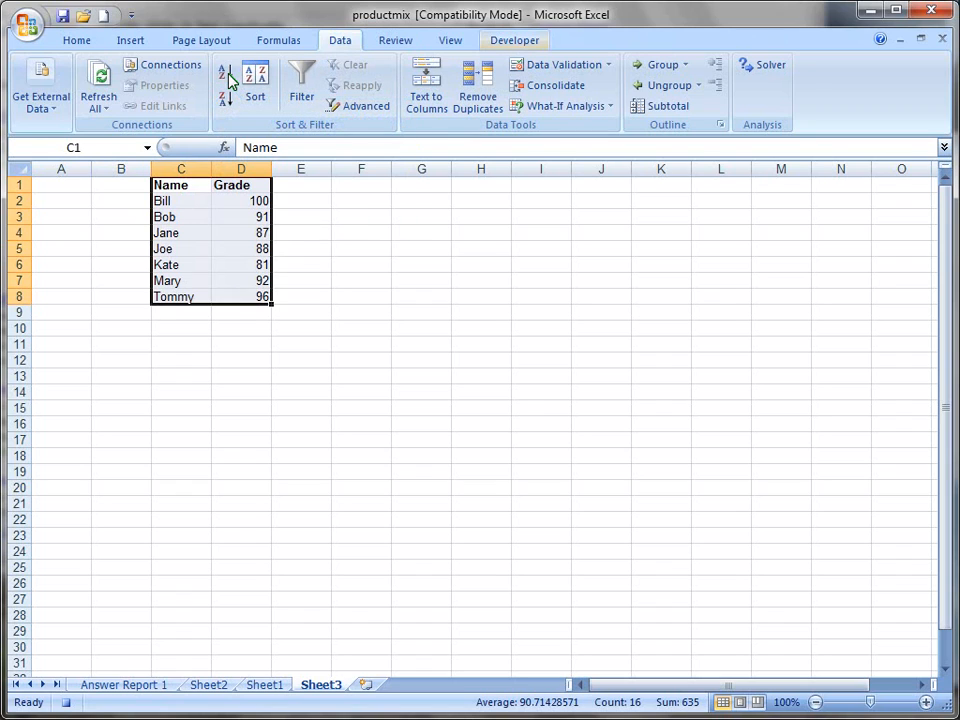
mouse_move(512, 40)
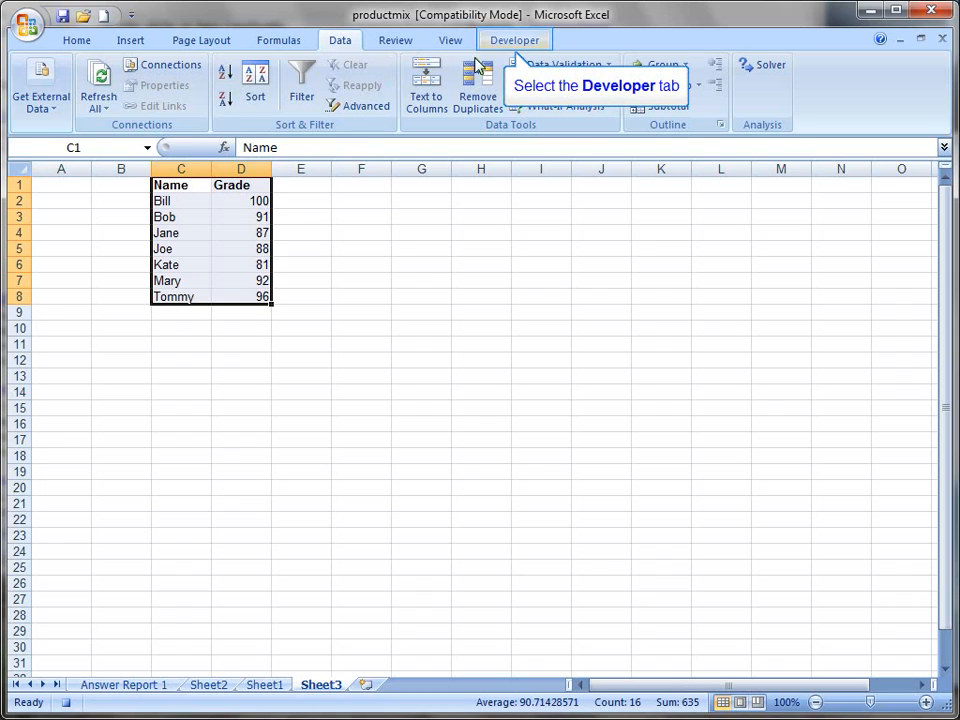
click(512, 40)
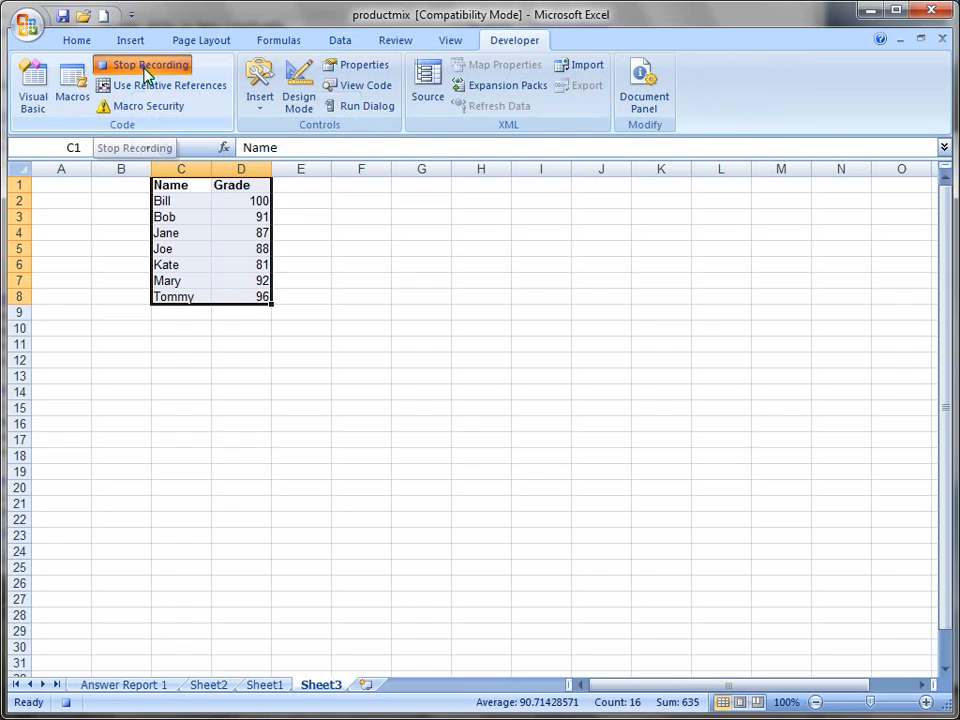
Stop the SortName recording and re-sort the list Z to A so Tommy is first.
click(144, 68)
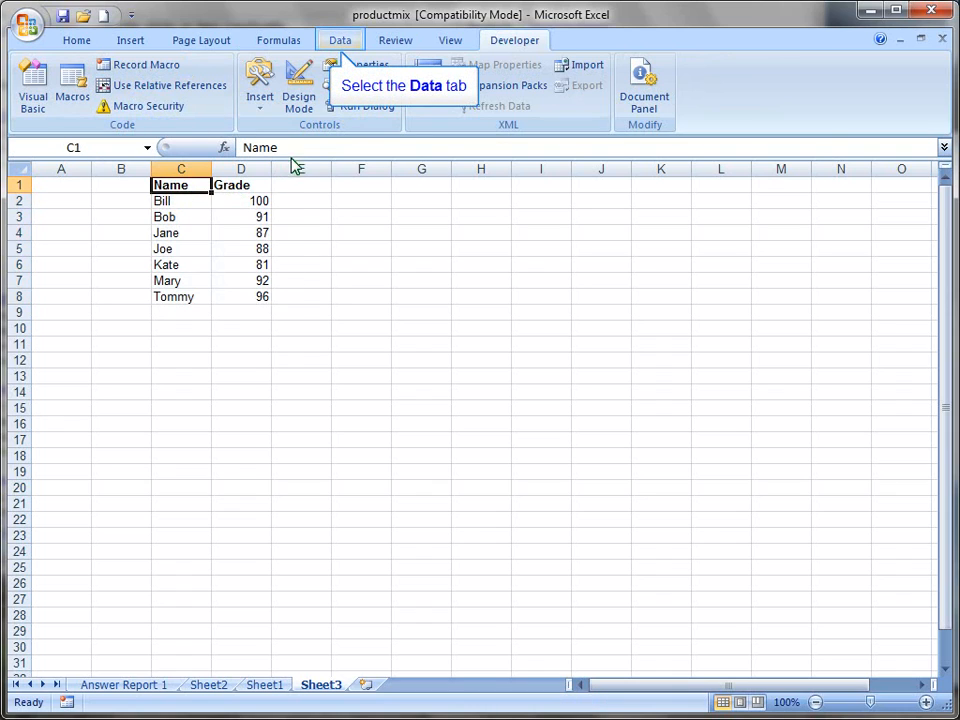
click(340, 40)
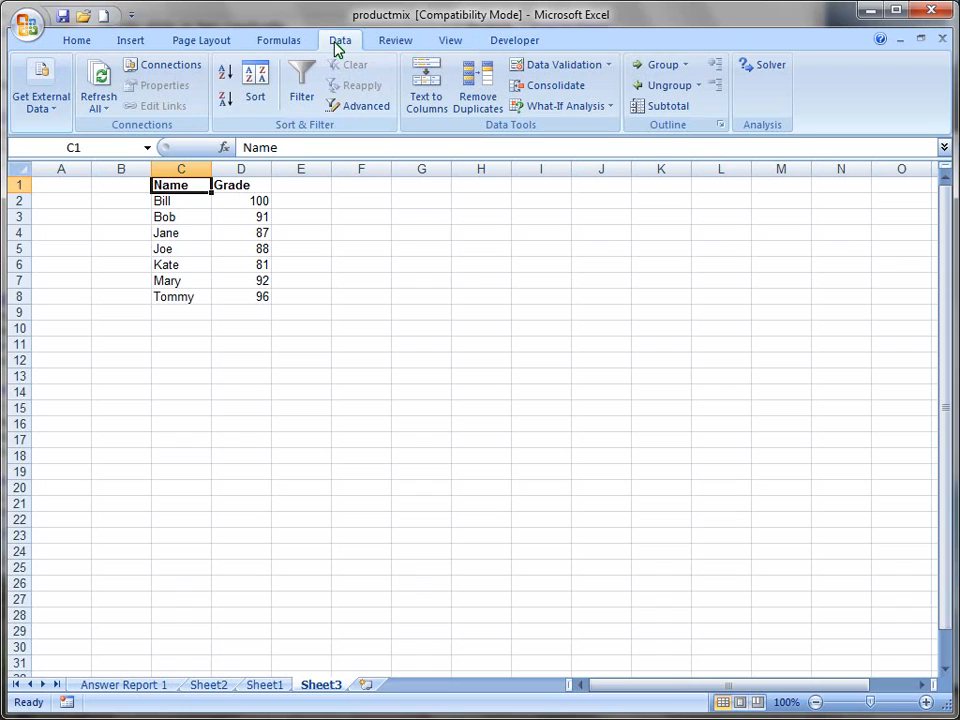
mouse_move(224, 108)
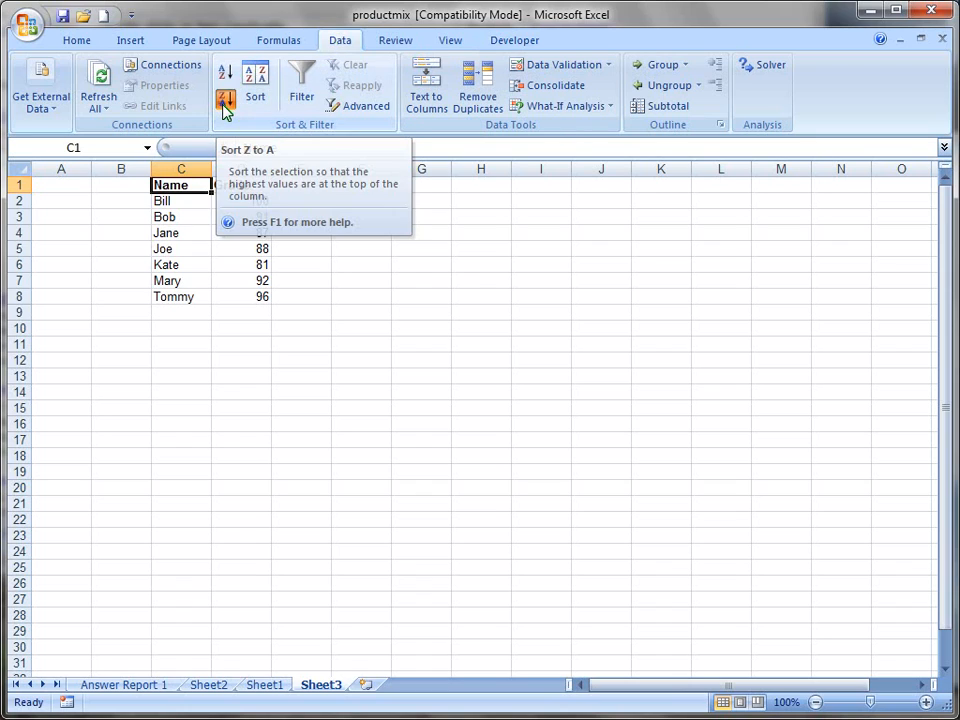
click(226, 108)
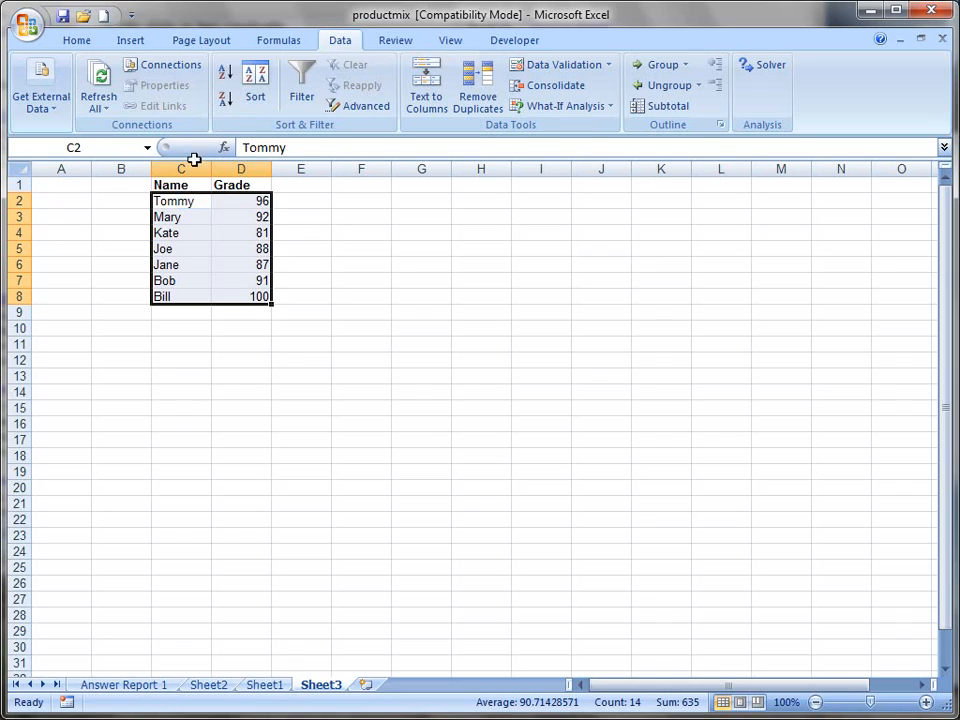
click(180, 200)
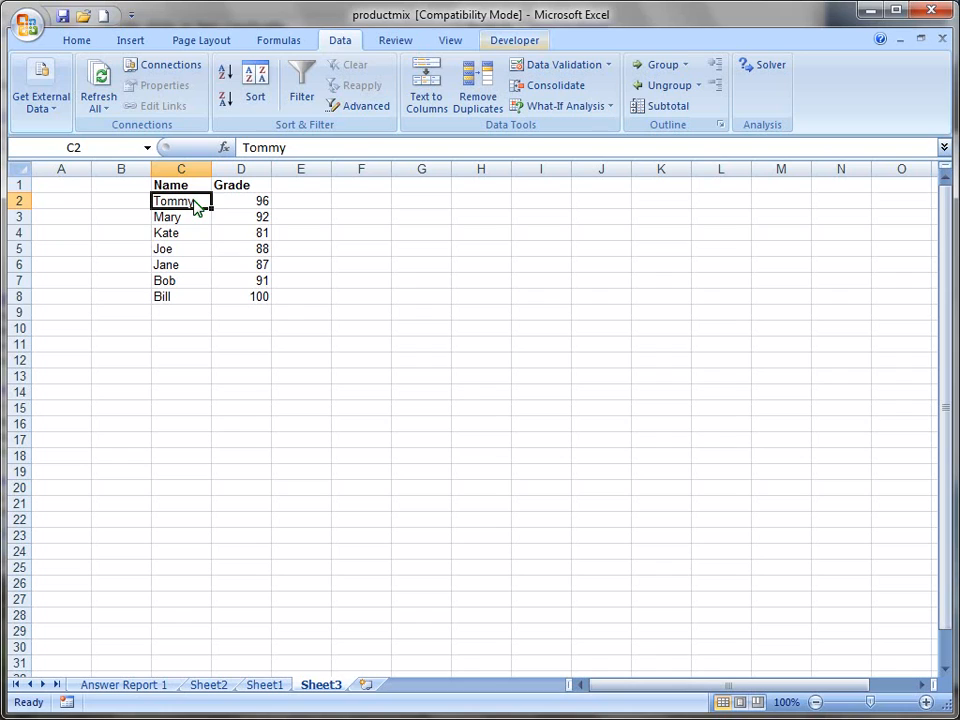
mouse_move(512, 40)
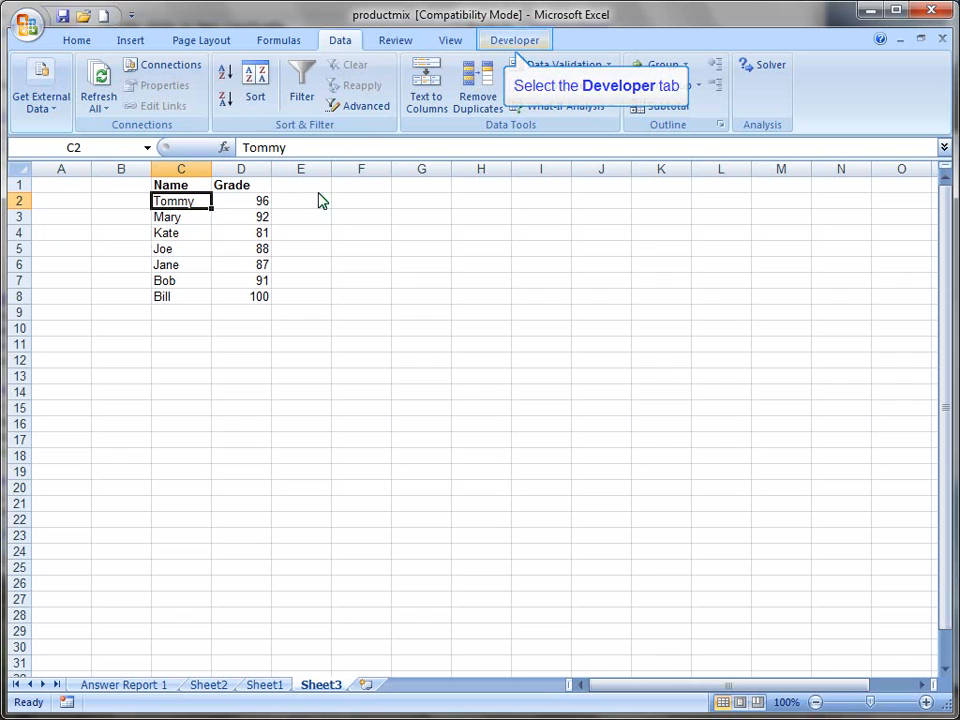
Bring up the Macro dialog and select the SortName macro.
click(512, 40)
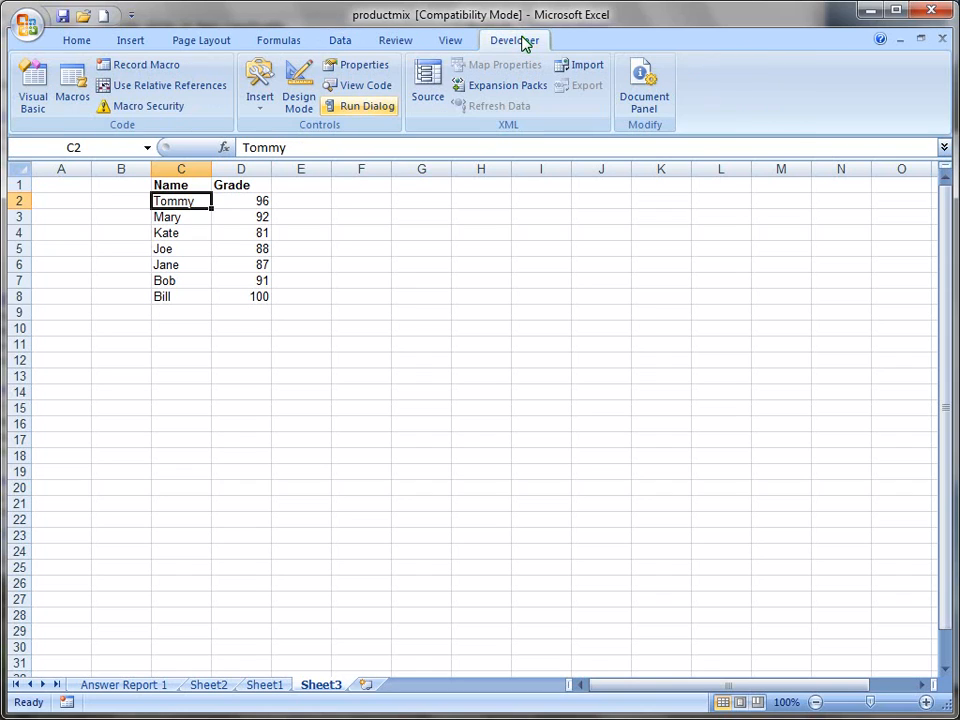
mouse_move(62, 80)
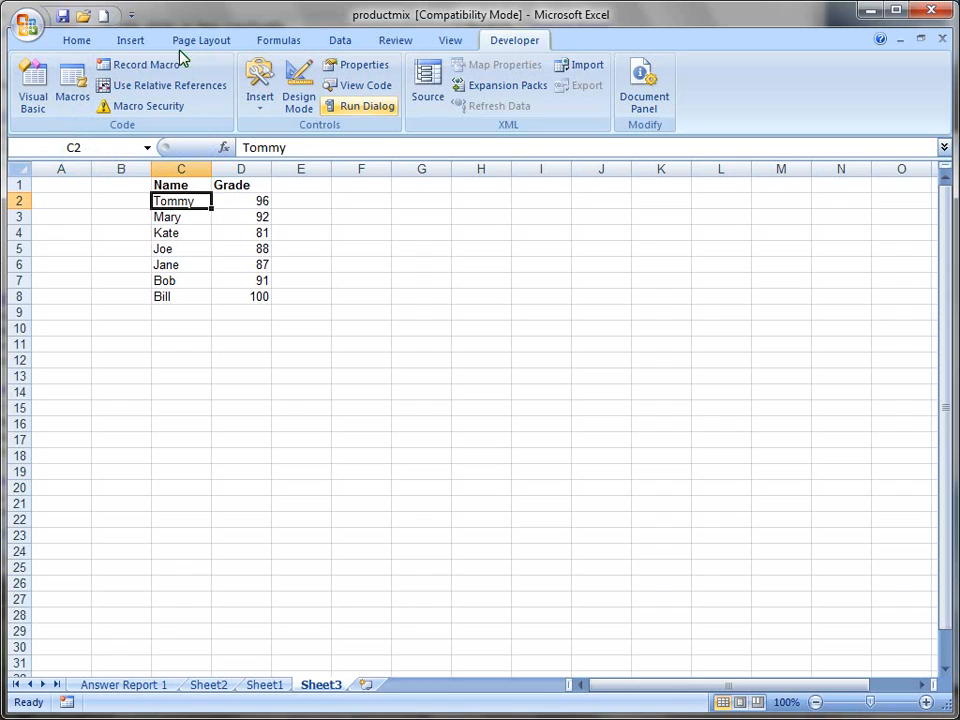
click(72, 84)
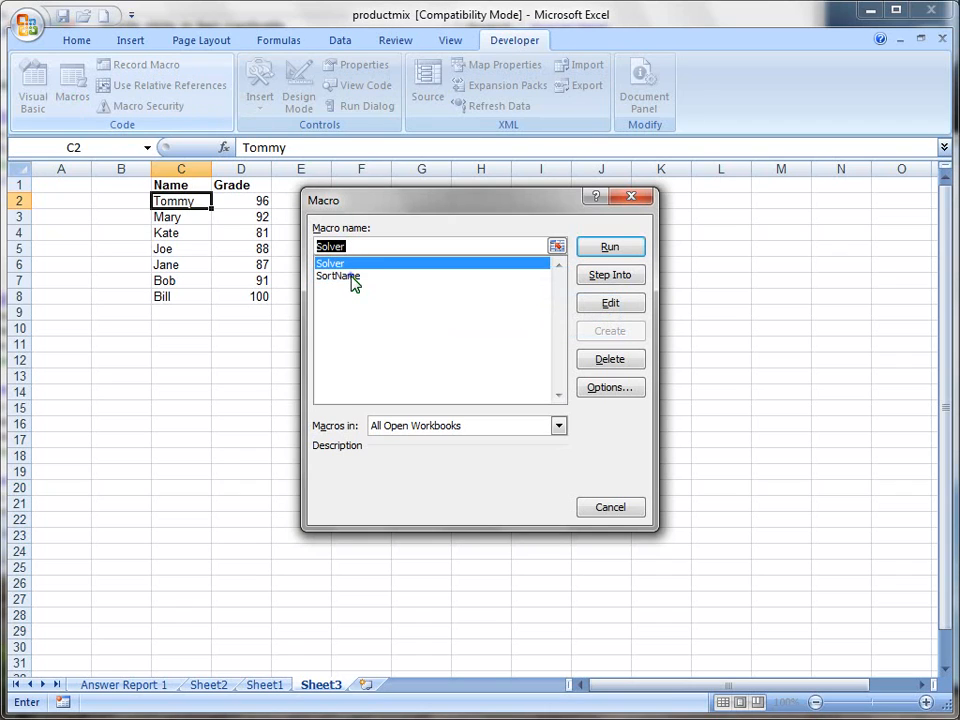
click(338, 276)
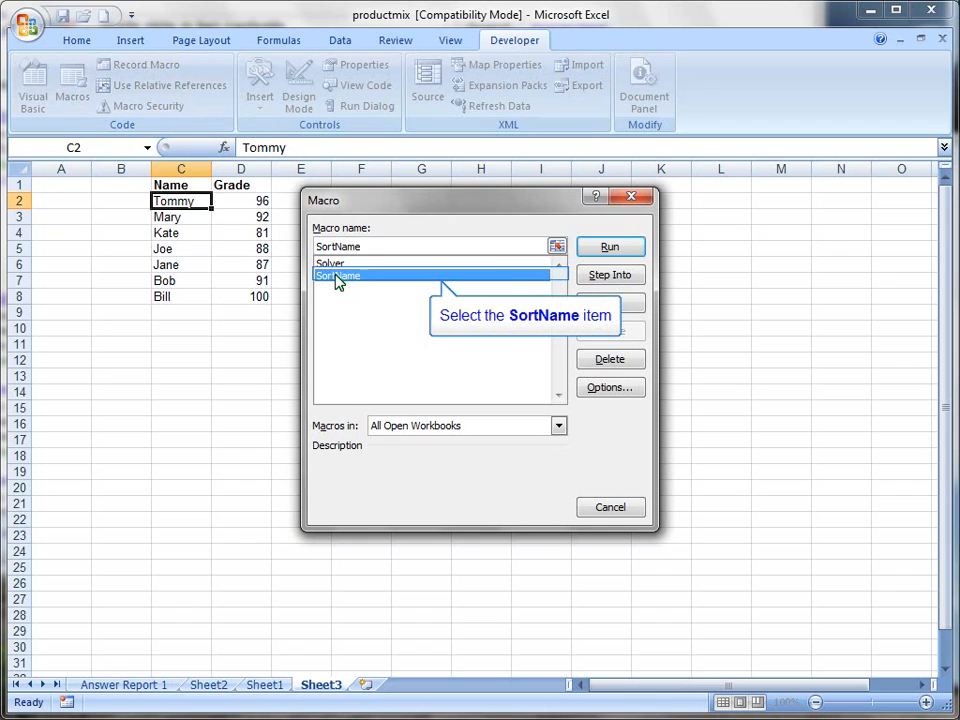
click(338, 276)
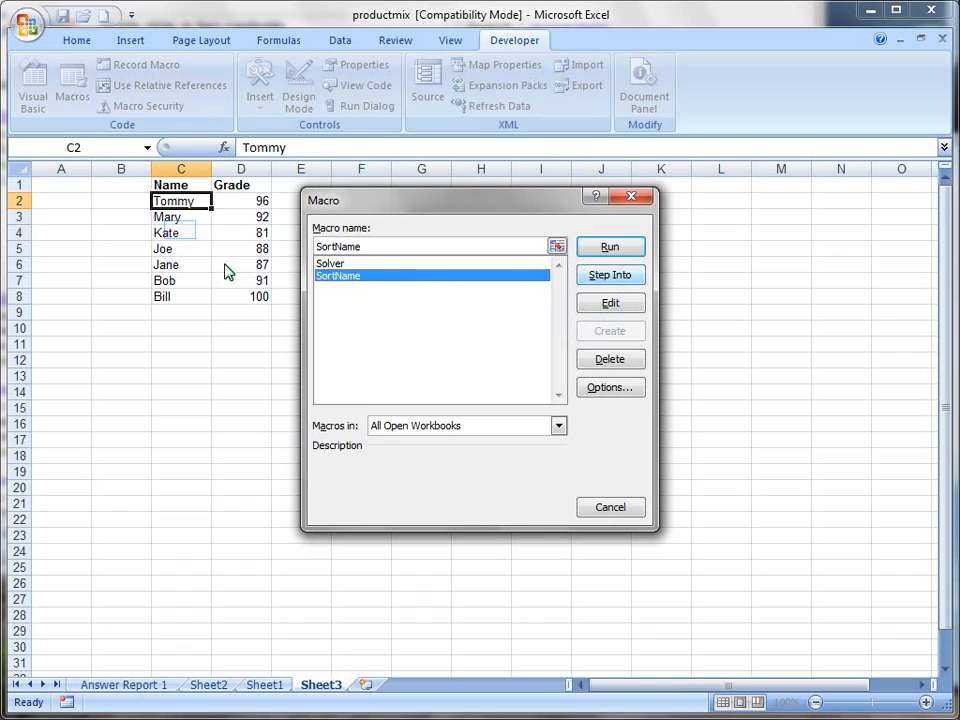
mouse_move(612, 248)
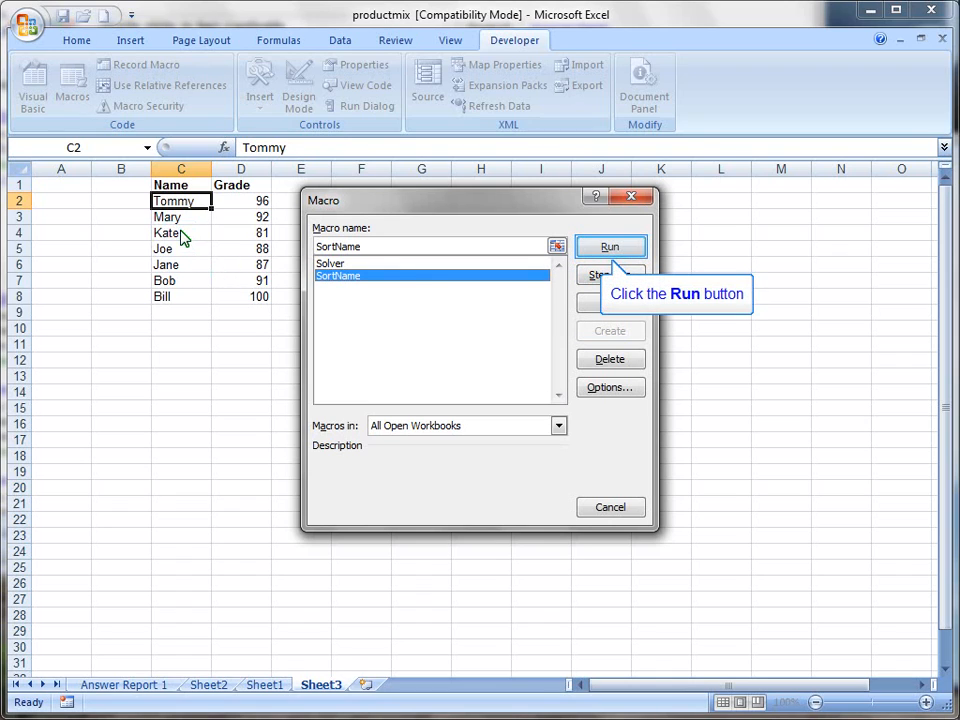
mouse_move(610, 248)
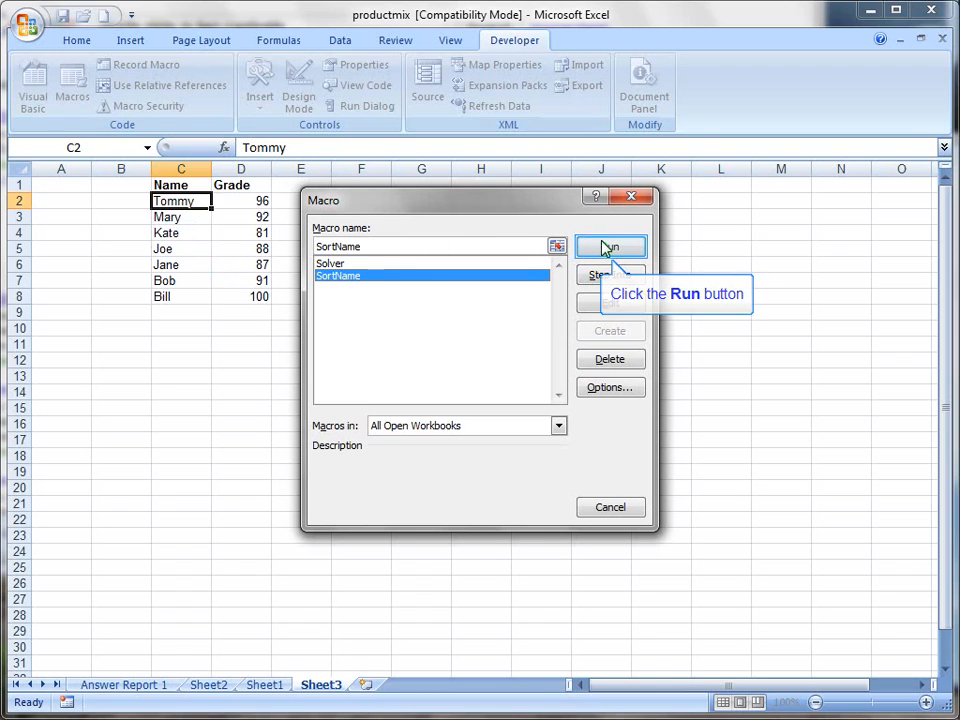
Run SortName, restoring the list to Bill through Tommy.
click(612, 248)
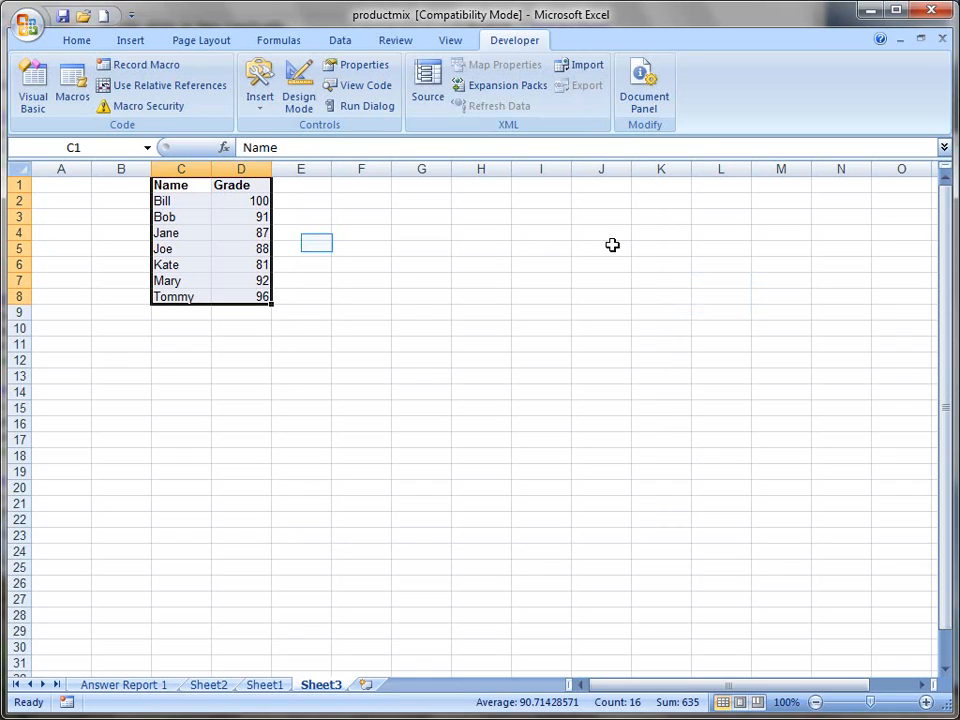
mouse_move(518, 244)
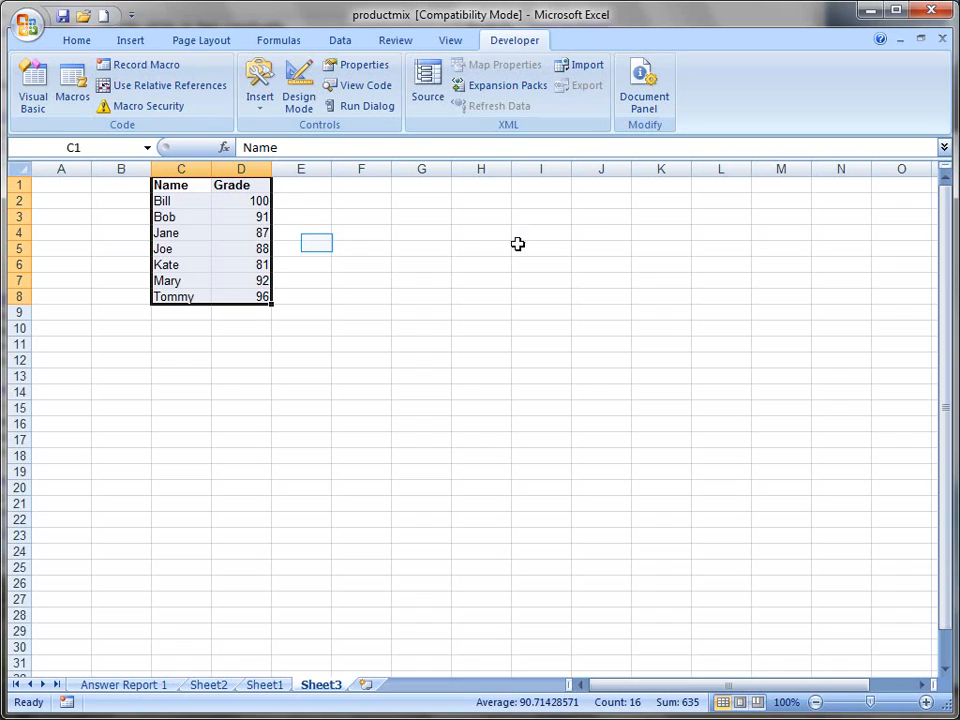
click(300, 248)
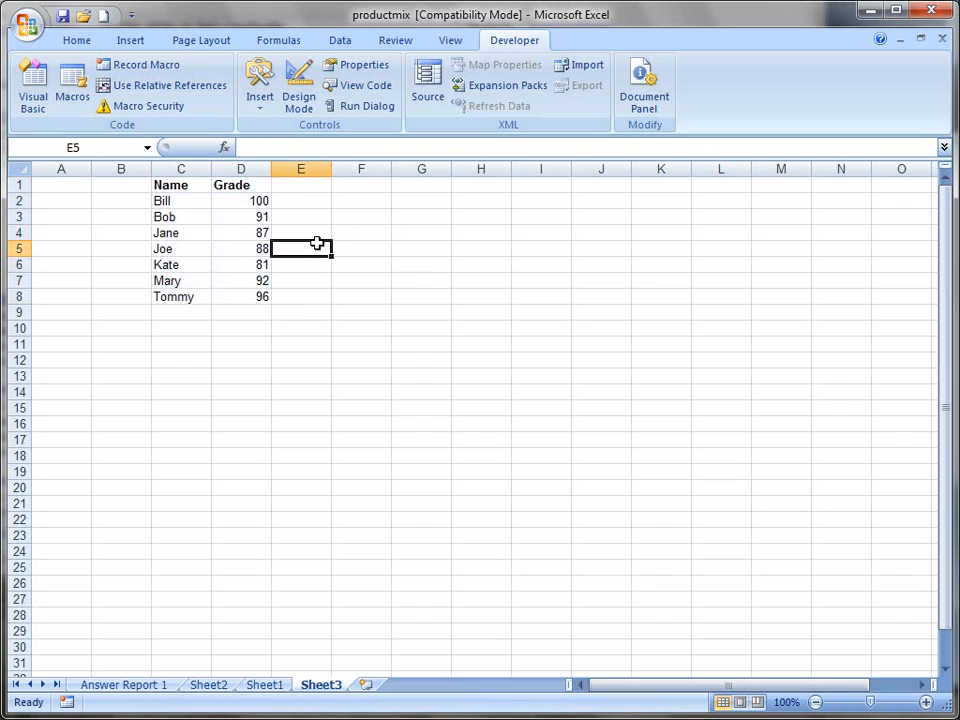